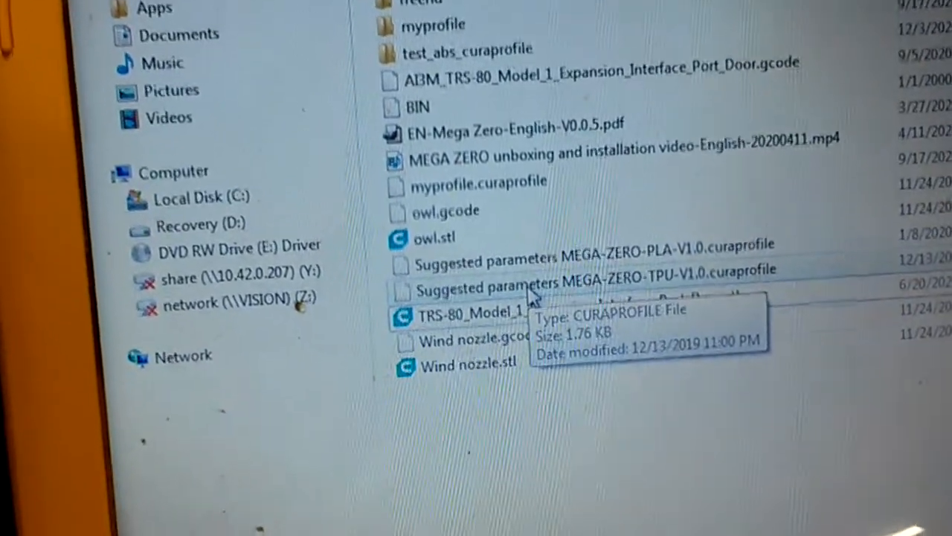
Rename the copied TPU profile file to myabs with a .zip extension
right_click(484, 304)
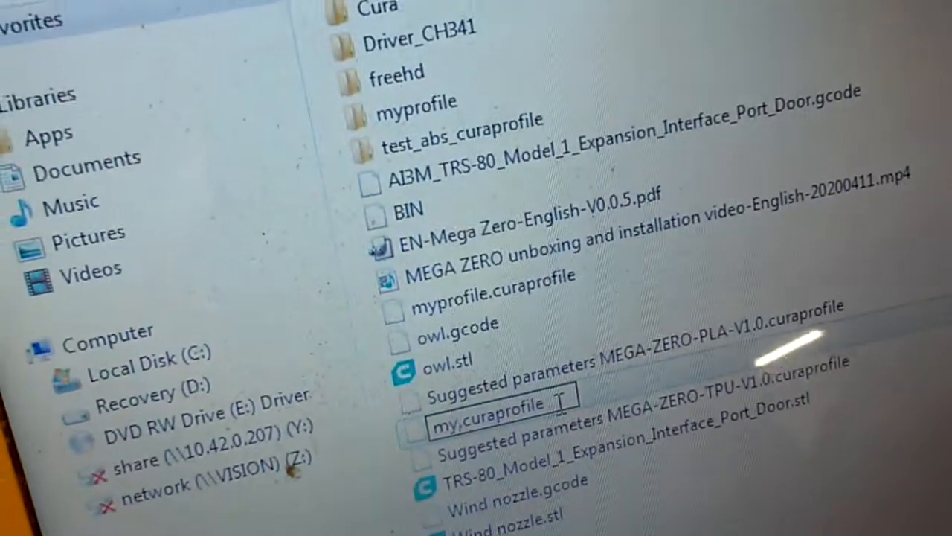
text(abs)
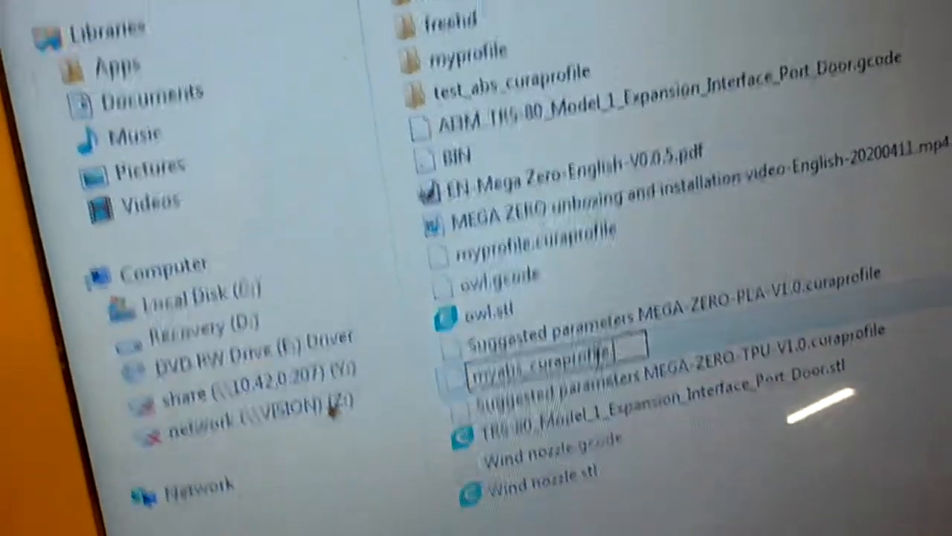
text(.zip)
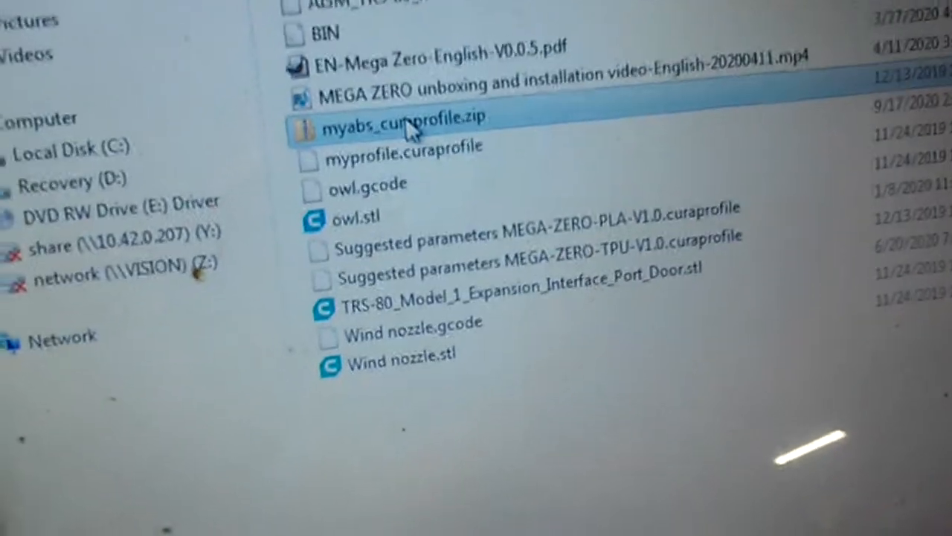
Browse into the myabs zip archive and view the anycubic_i3_mega quality profile as text
right_click(402, 119)
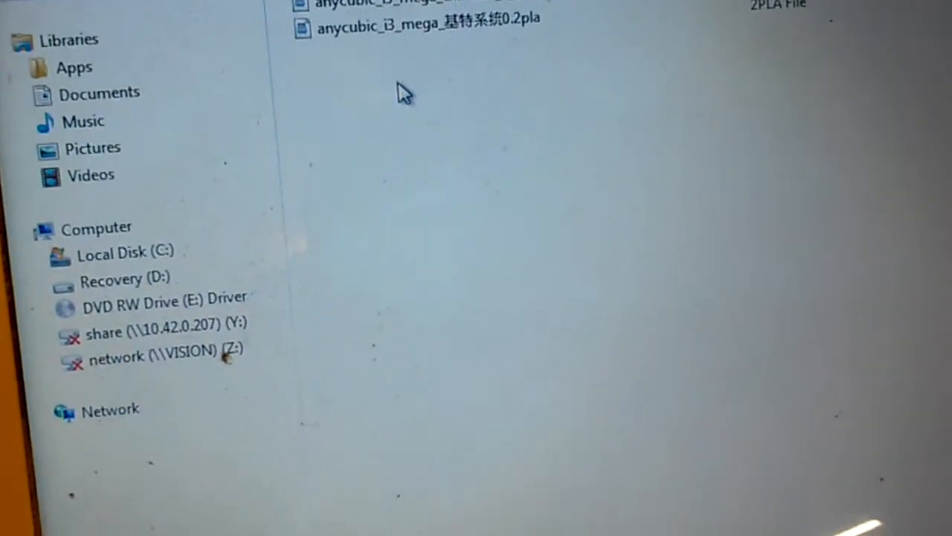
scroll(up, 3)
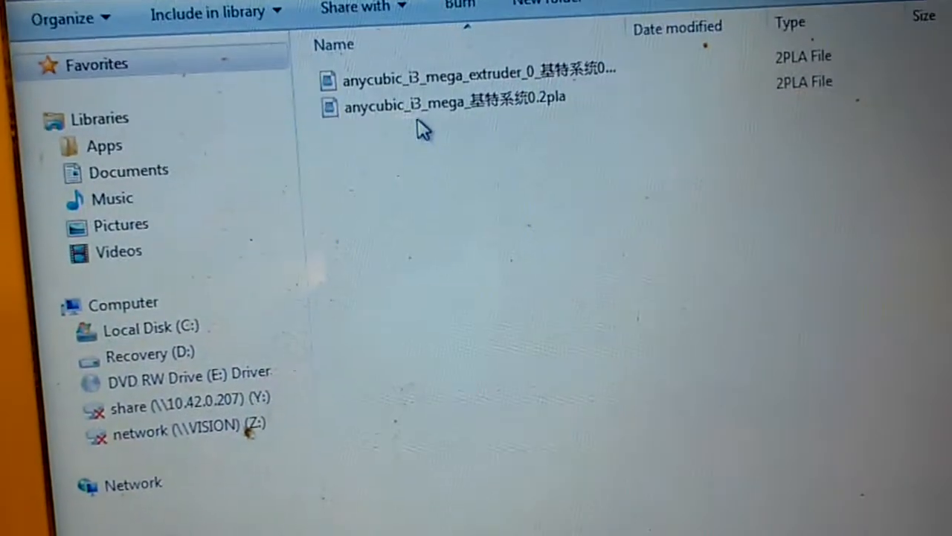
mouse_move(431, 97)
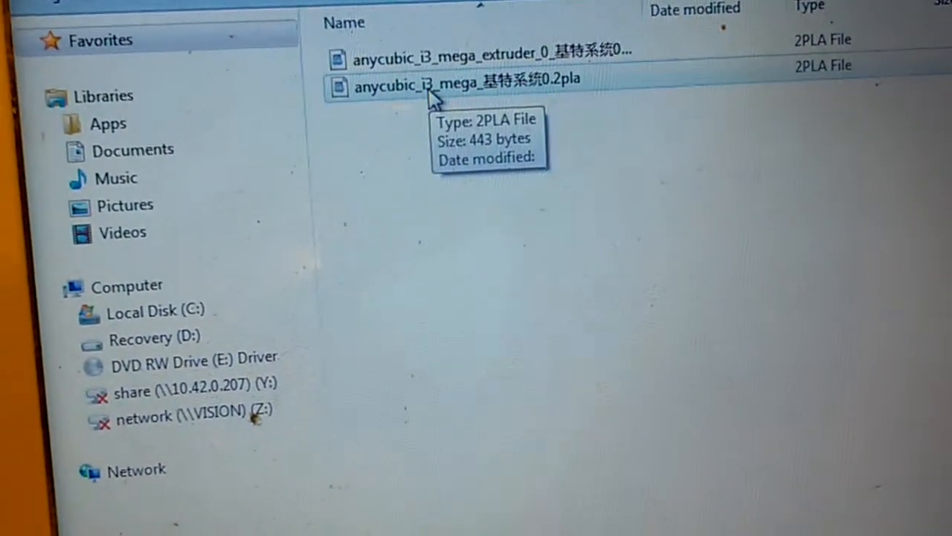
double_click(461, 83)
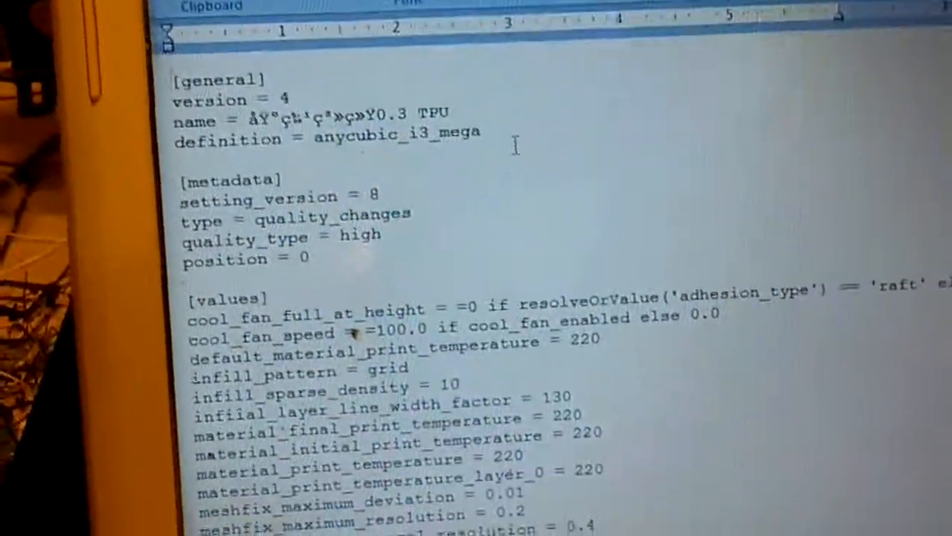
Scroll through the [values] section of the quality profile's print settings
scroll(down, 3)
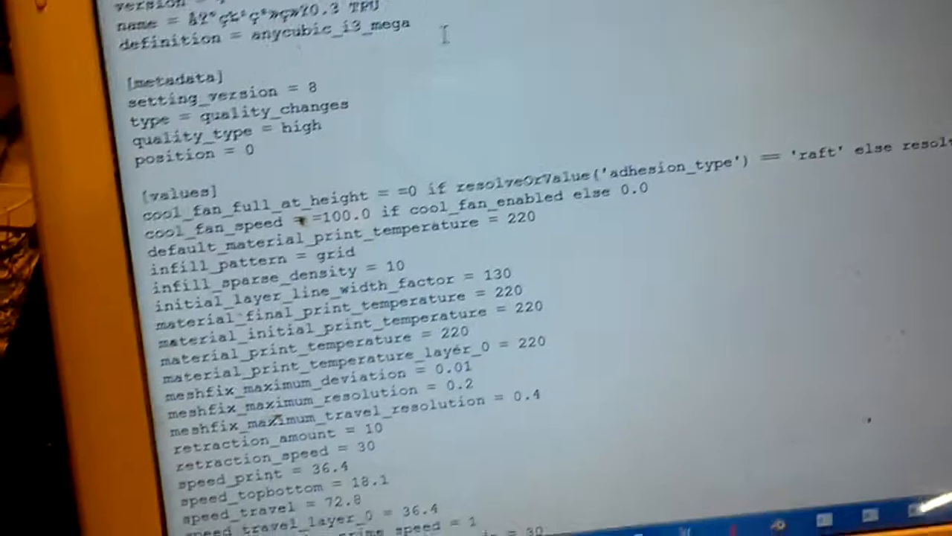
scroll(down, 3)
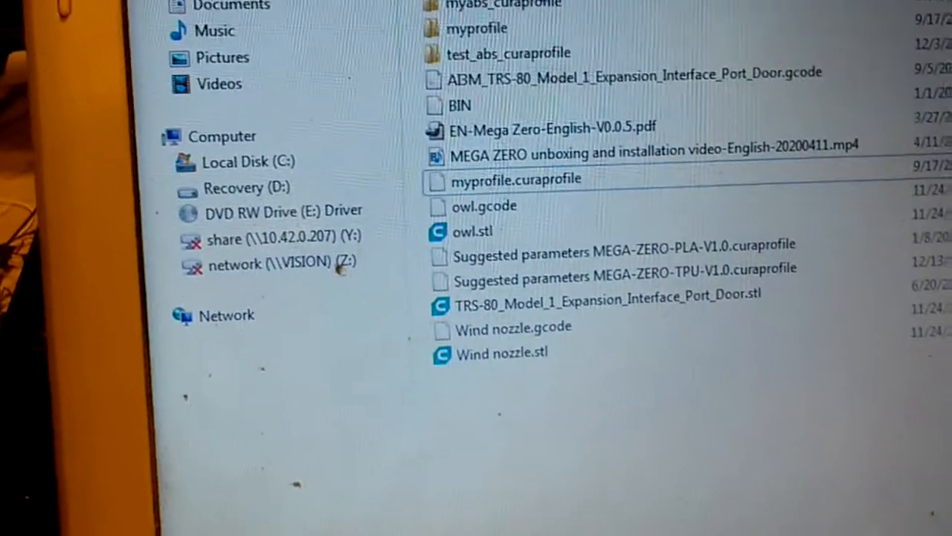
Bring up the profile file's options to finish renaming it back for Cura
right_click(509, 6)
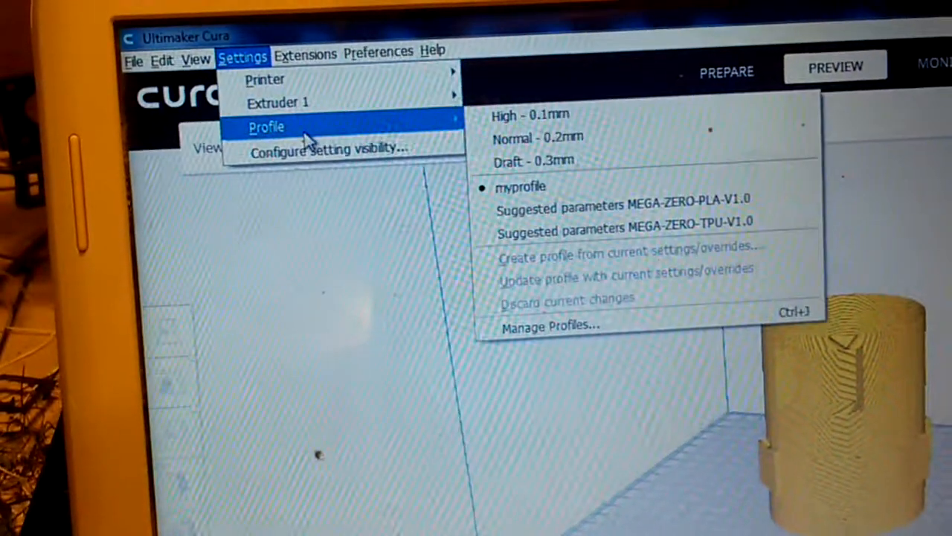
mouse_move(549, 309)
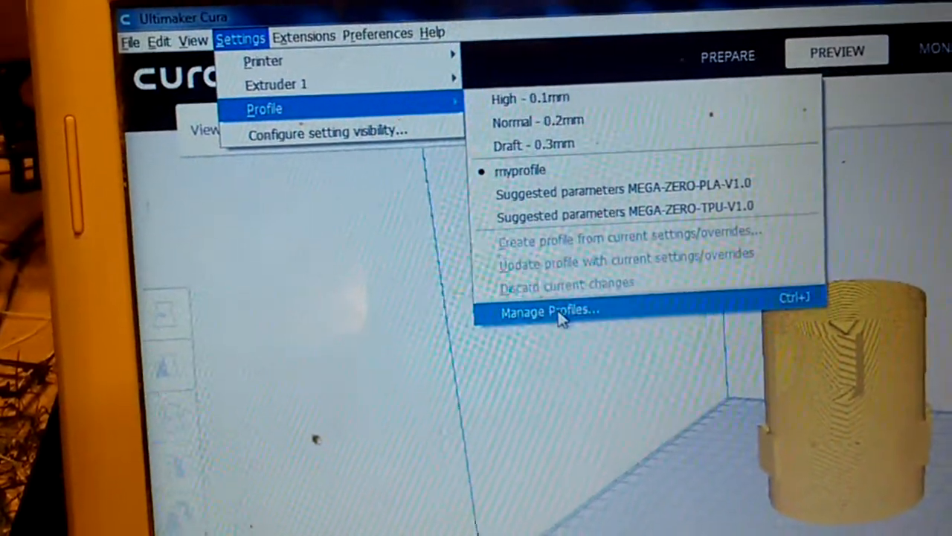
Go to Manage Profiles in Cura and begin importing a profile from a file
click(548, 311)
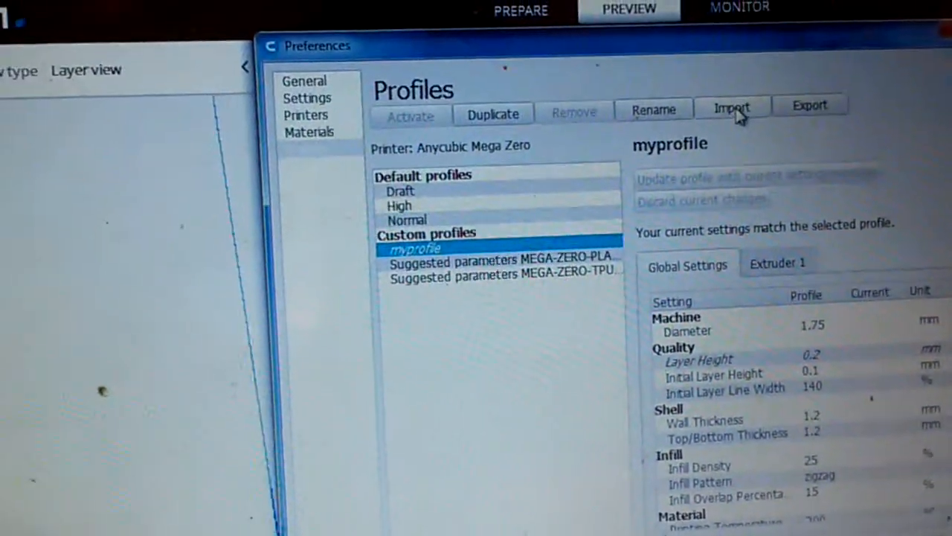
click(732, 105)
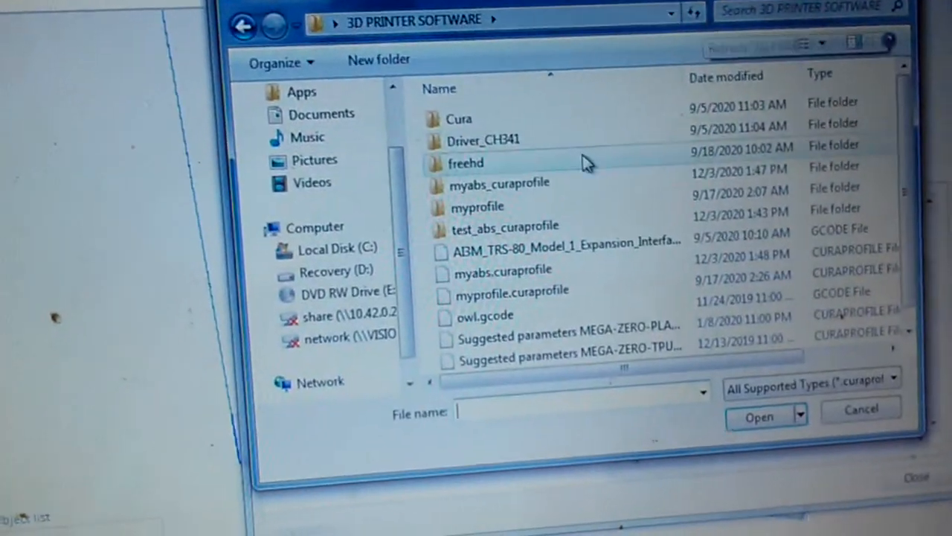
mouse_move(588, 238)
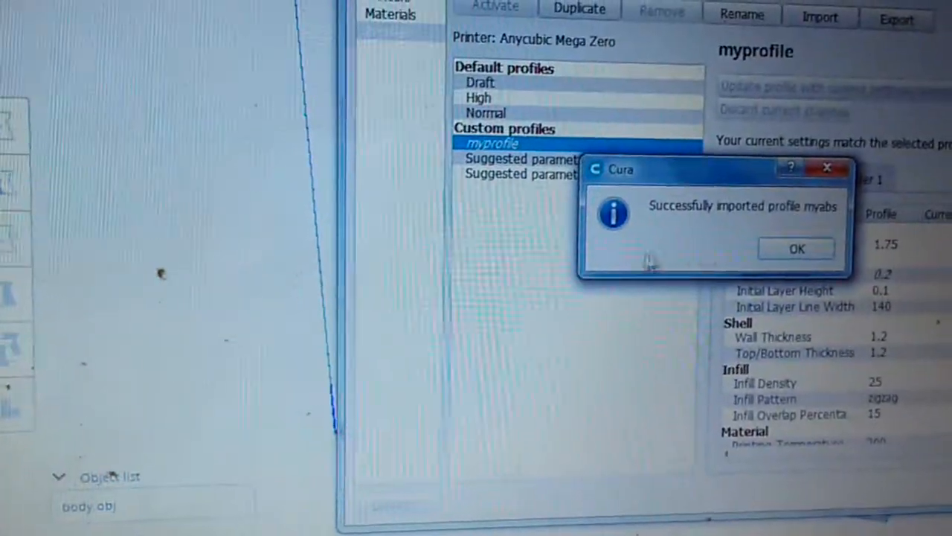
Dismiss the import success notice and compare the myabs profile's settings with myprofile
click(794, 249)
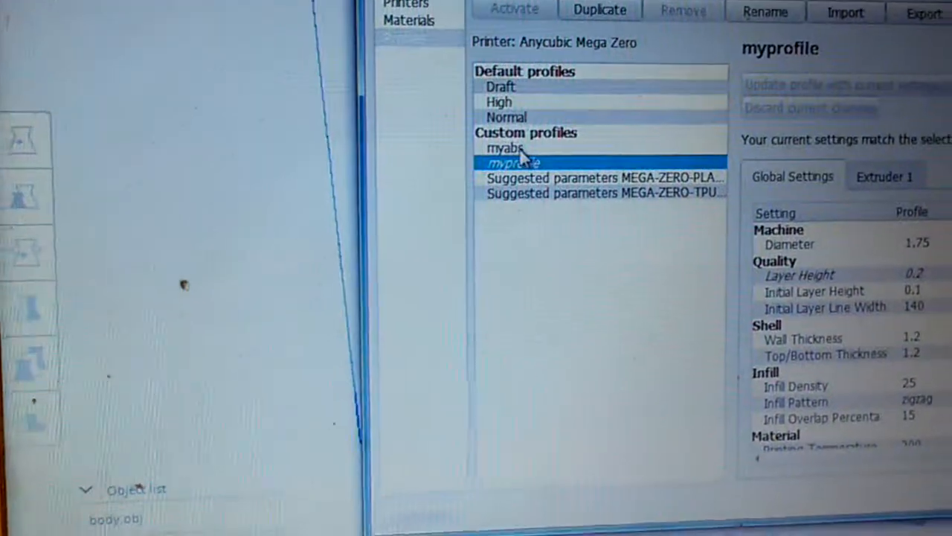
click(506, 149)
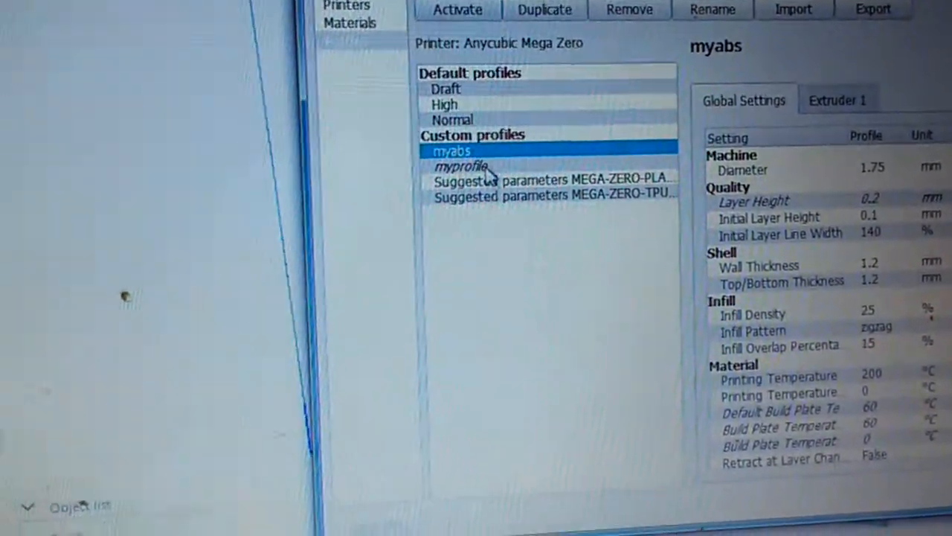
click(461, 165)
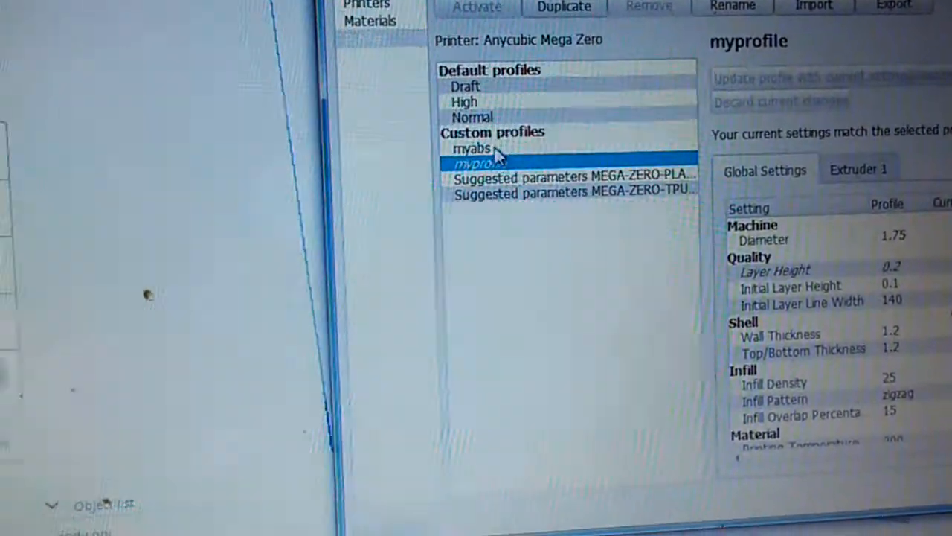
click(471, 149)
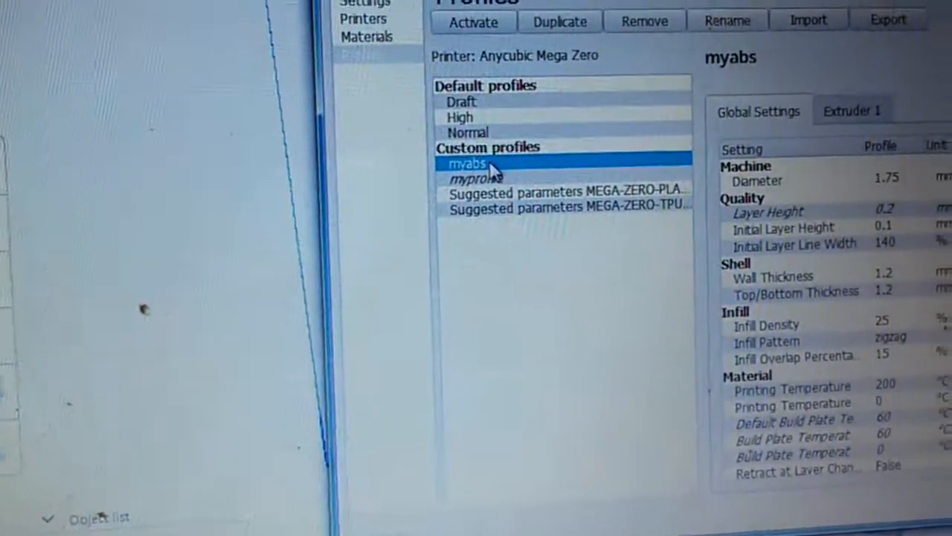